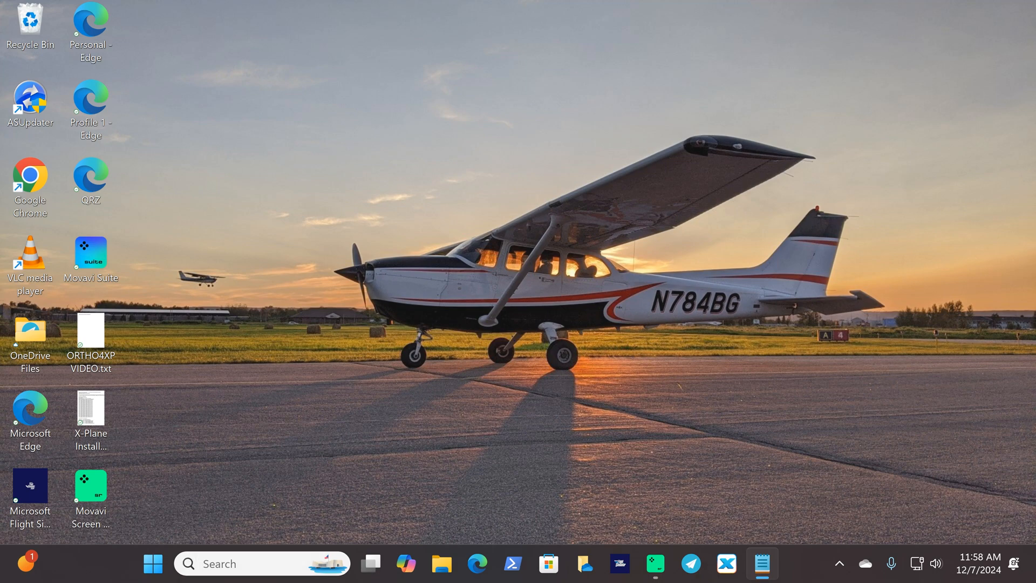
Step: Search Windows for "date" to surface the Date & time settings result
left_click(261, 563)
type("date")
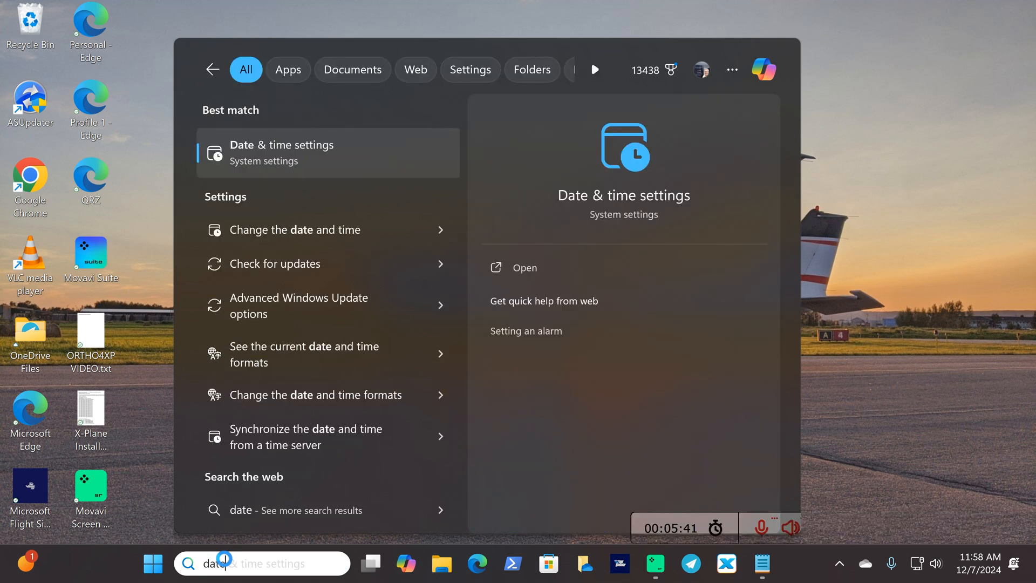
mouse_move(315, 174)
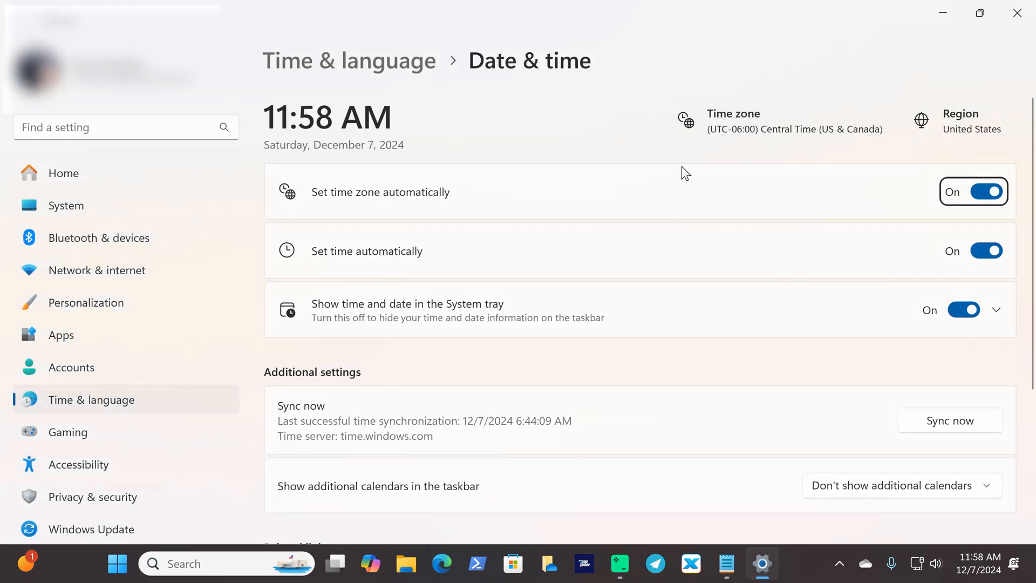
mouse_move(536, 131)
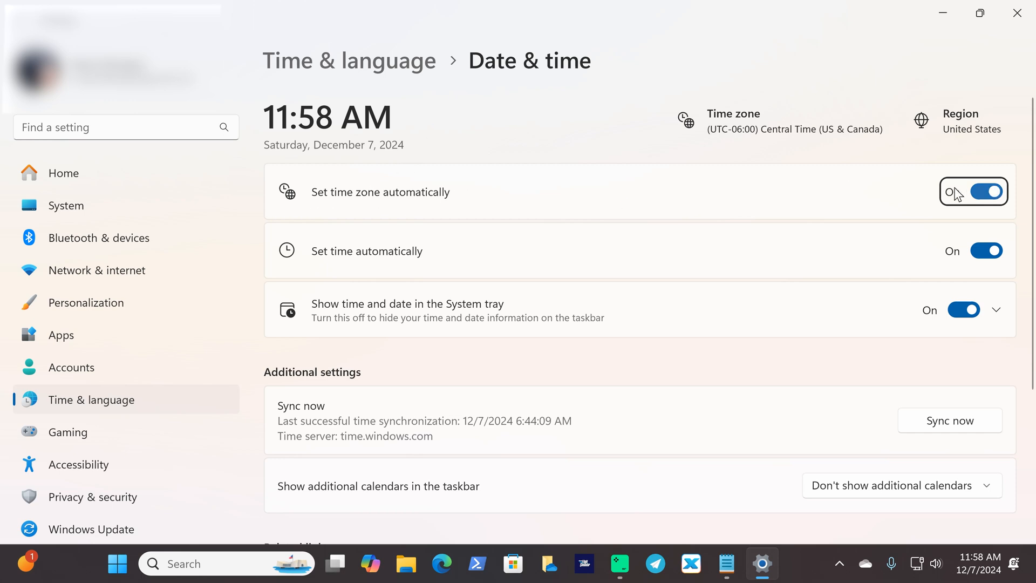
mouse_move(938, 203)
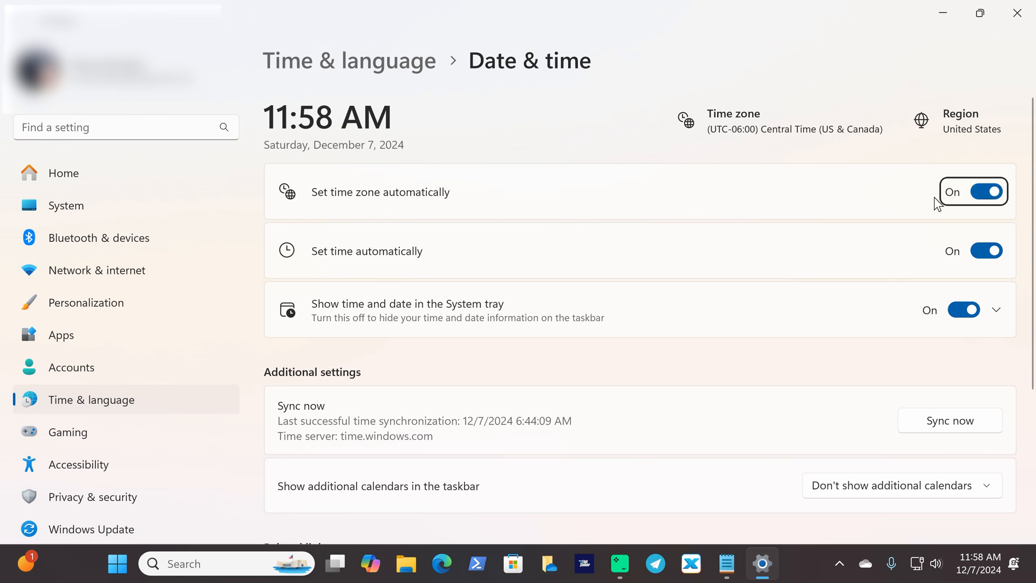
mouse_move(681, 250)
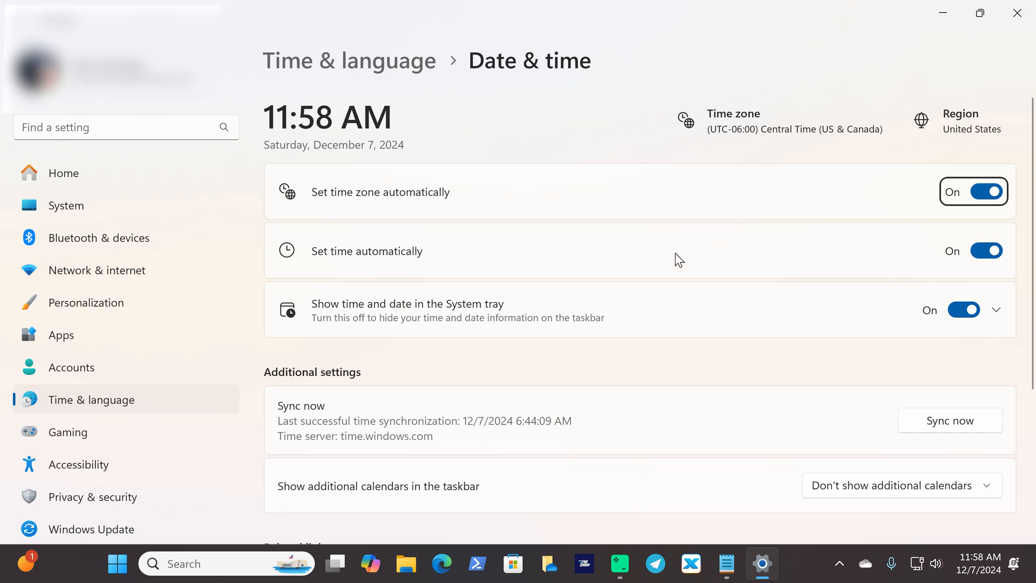
scroll("down", 3)
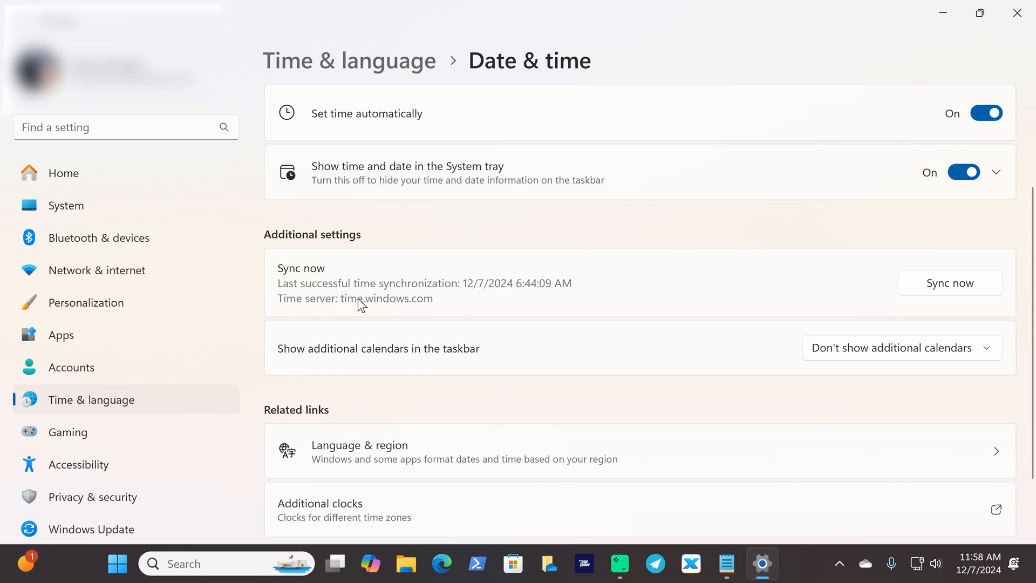
mouse_move(935, 280)
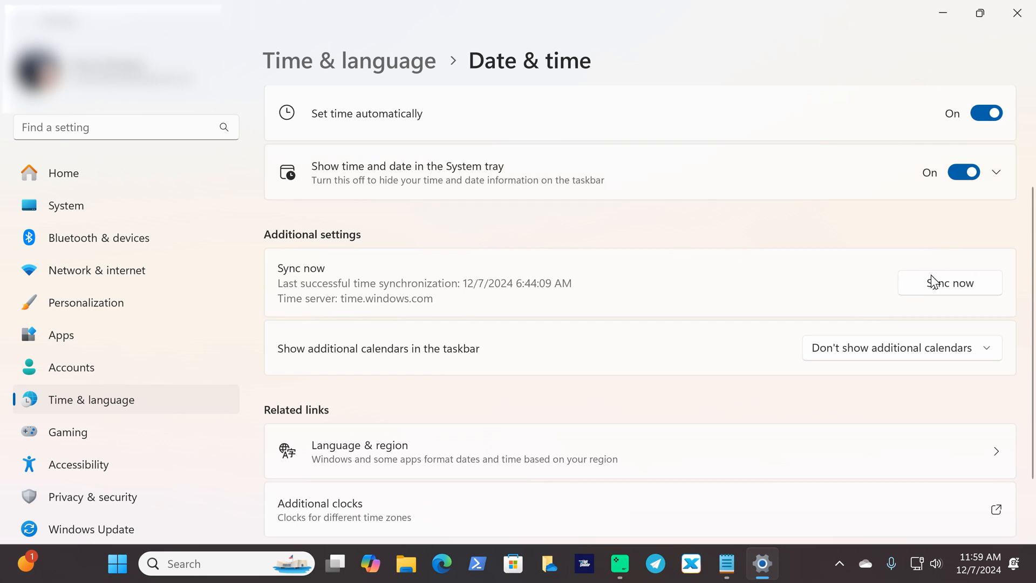
mouse_move(768, 279)
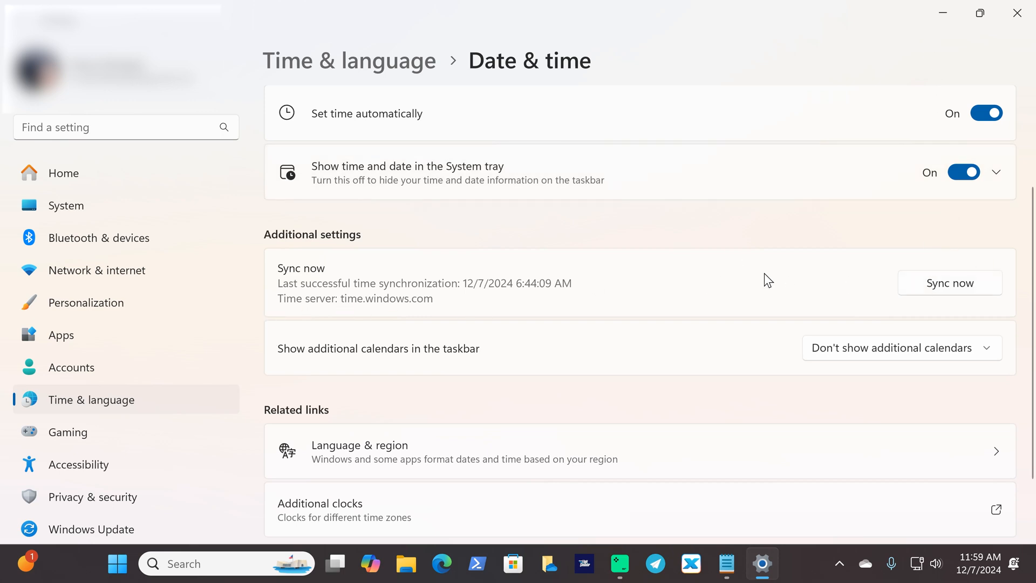
scroll("down", 3)
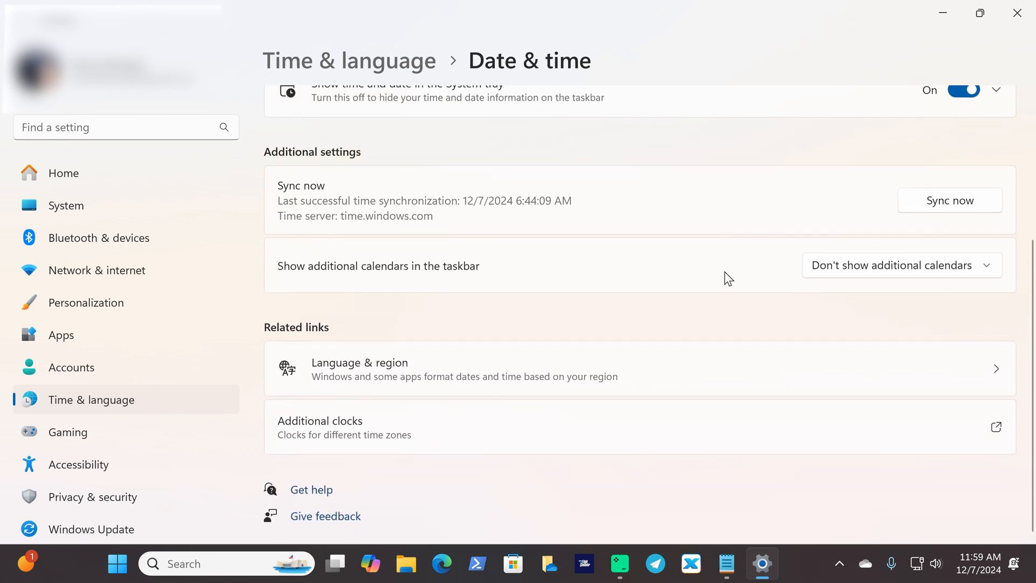
mouse_move(655, 228)
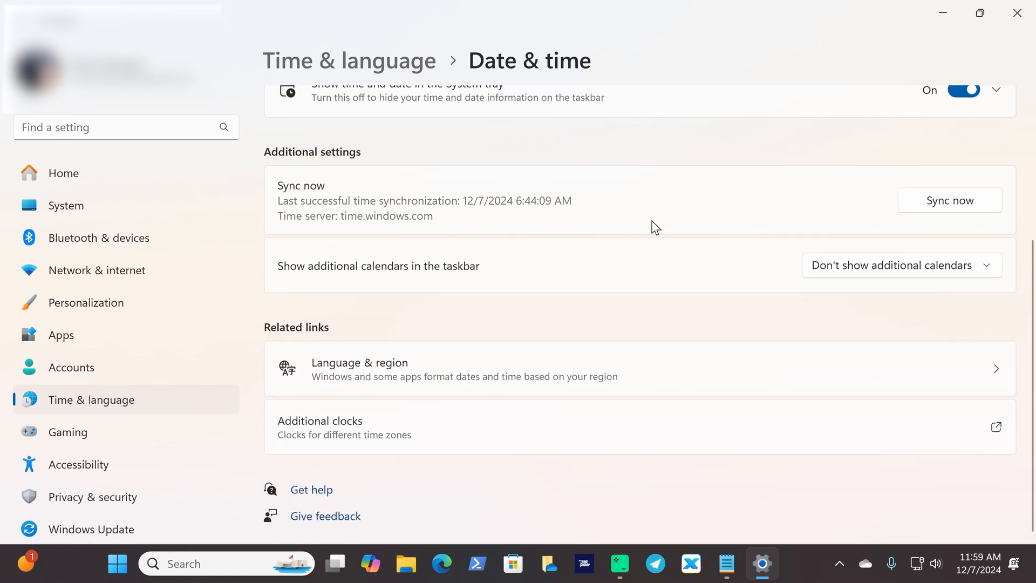
mouse_move(938, 357)
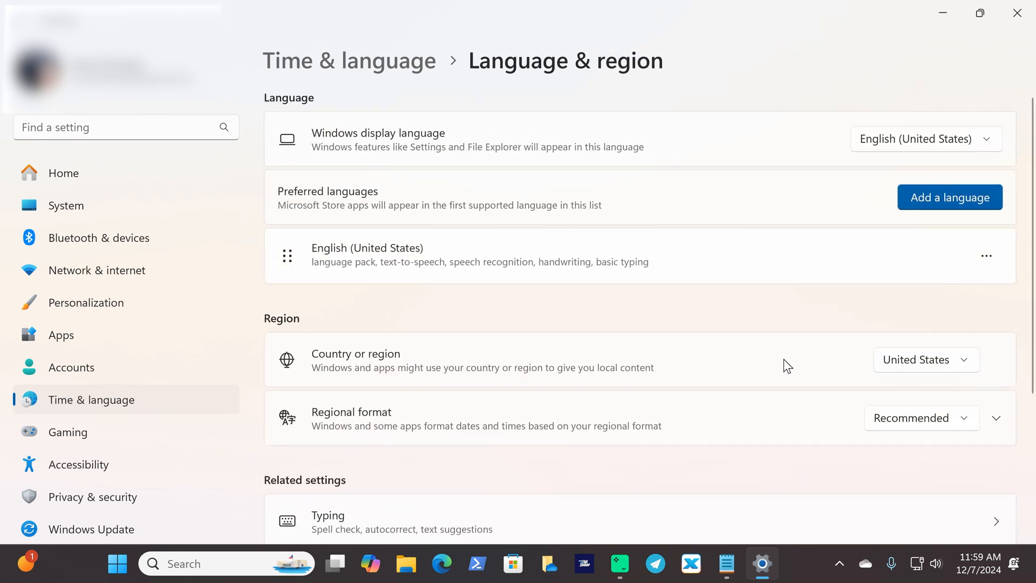
mouse_move(848, 370)
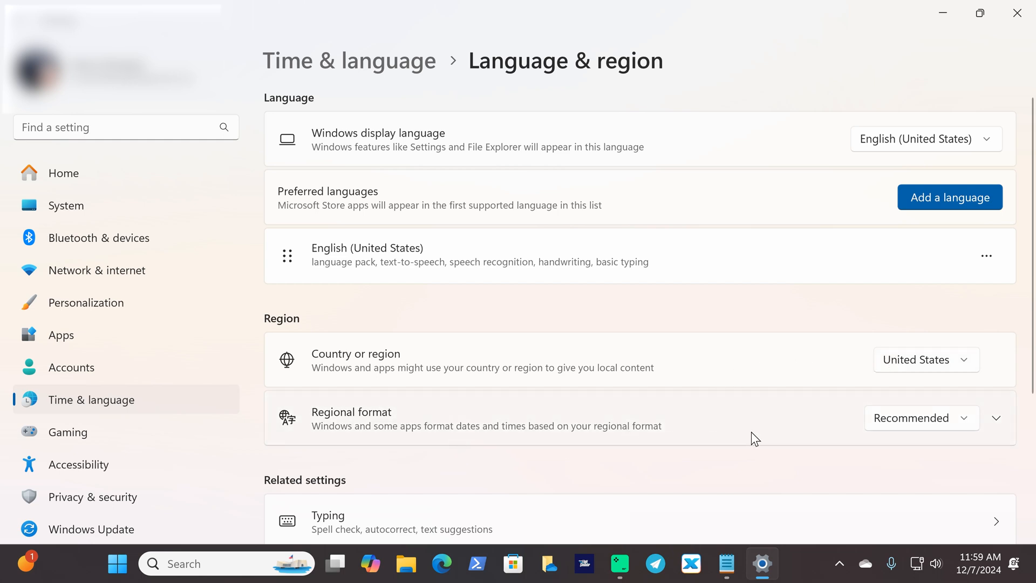
mouse_move(921, 426)
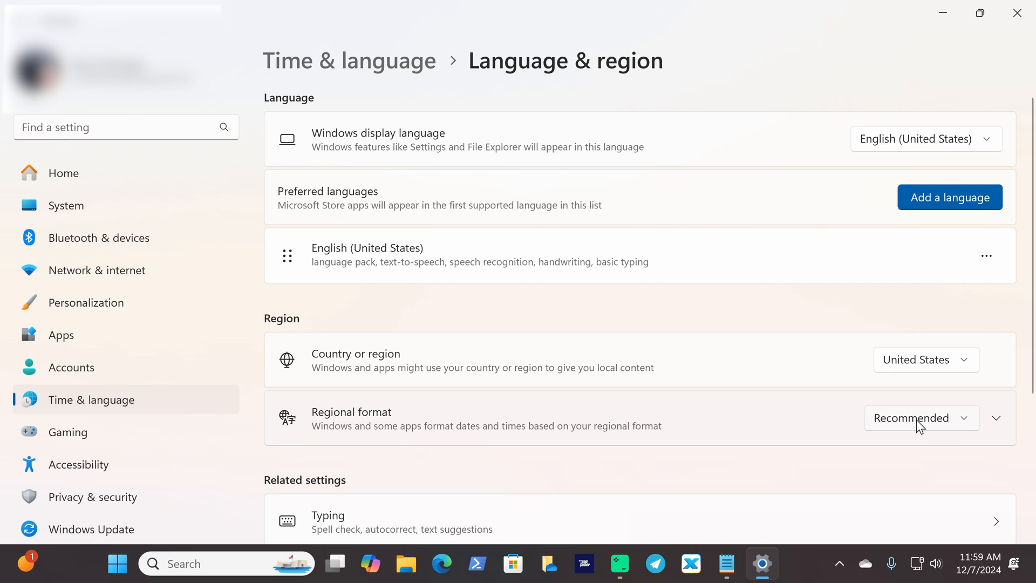
mouse_move(767, 418)
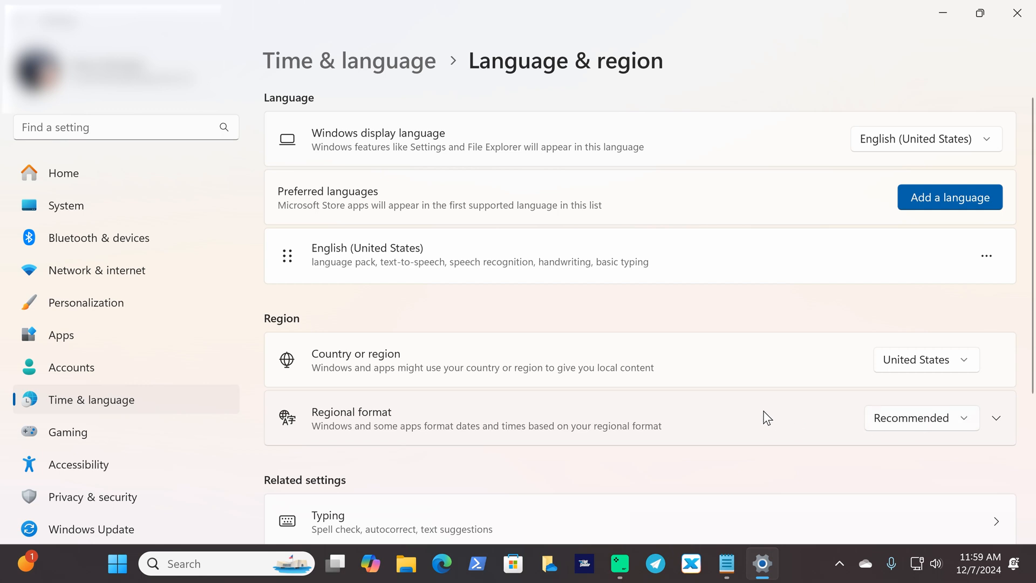